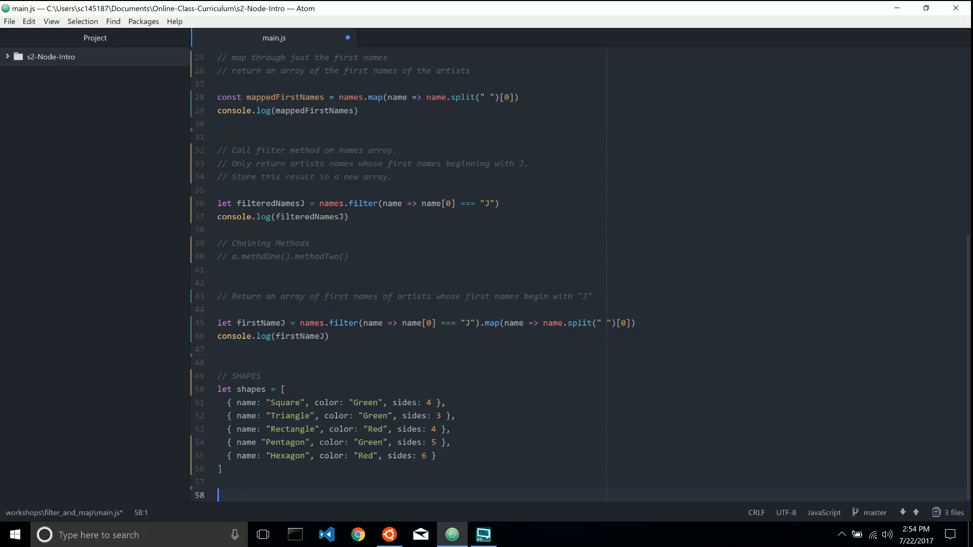
{"action": "type", "text": "//"}
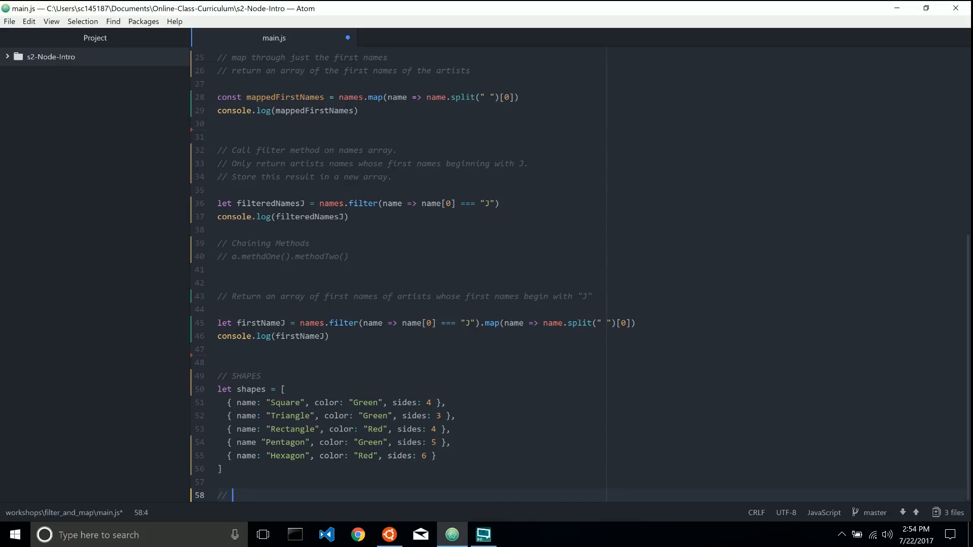
{"action": "type", "text": "Call map on h"}
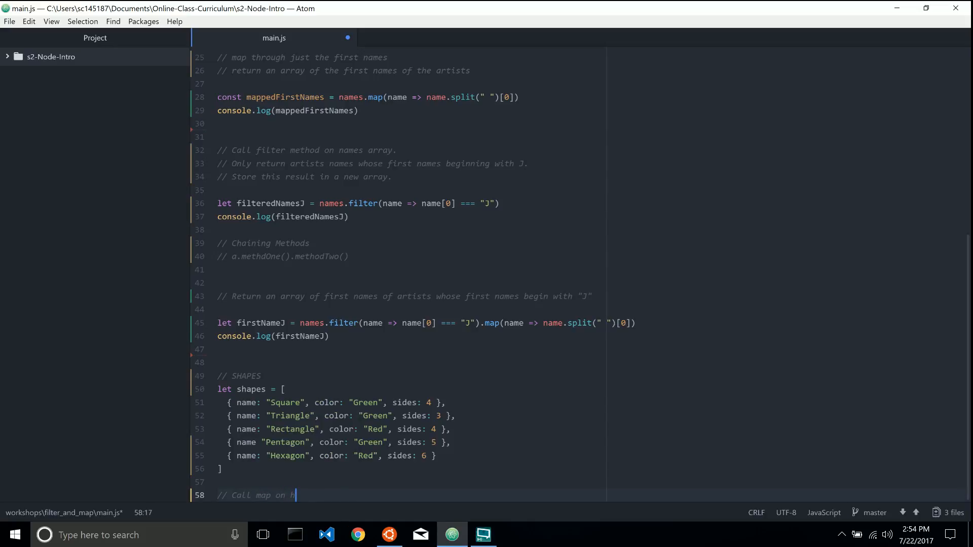
{"action": "type", "text": "apes array"}
{"action": "type", "text": "//"}
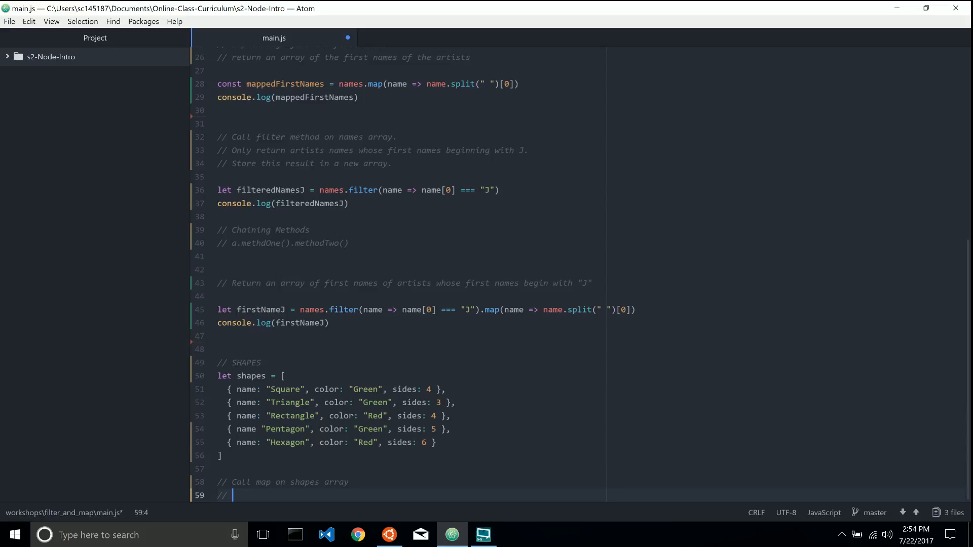
{"action": "type", "text": "Return"}
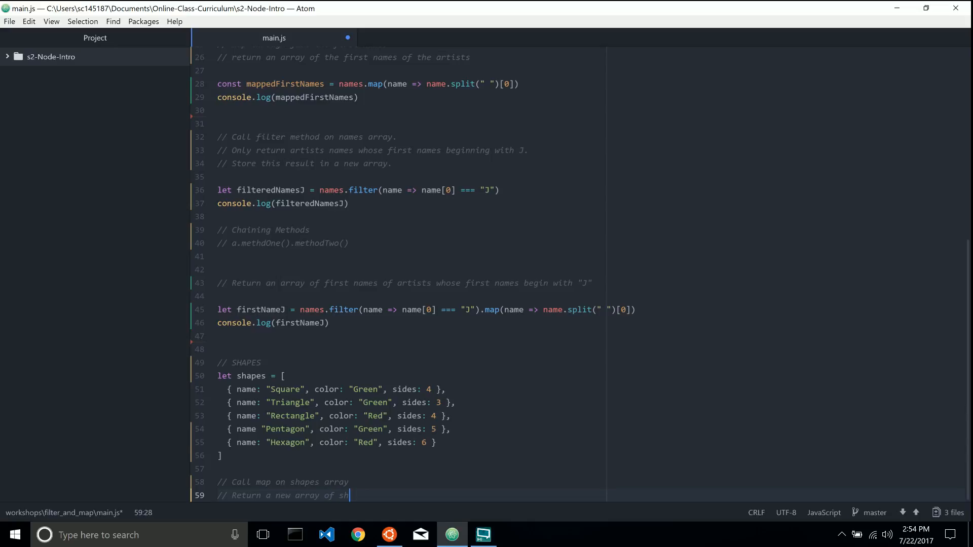
{"action": "type", "text": "ape names"}
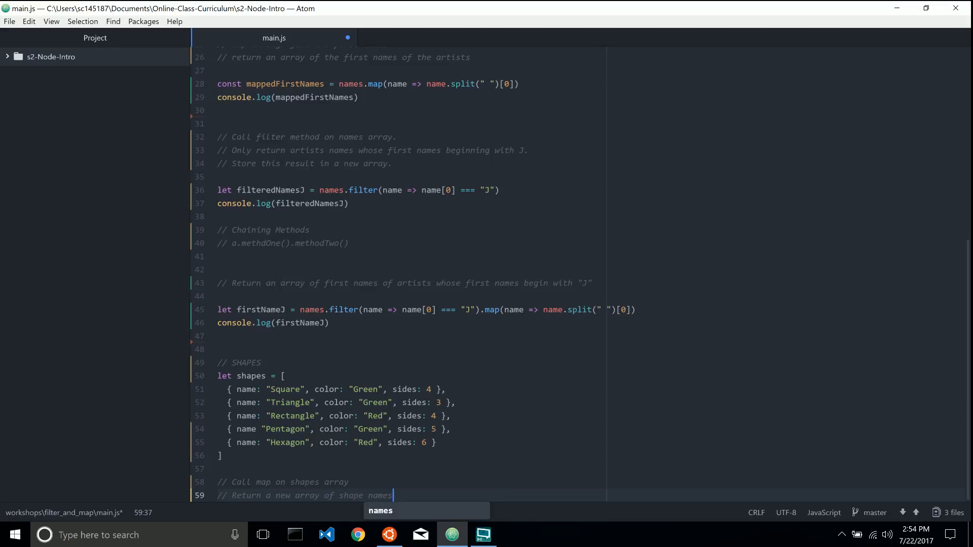